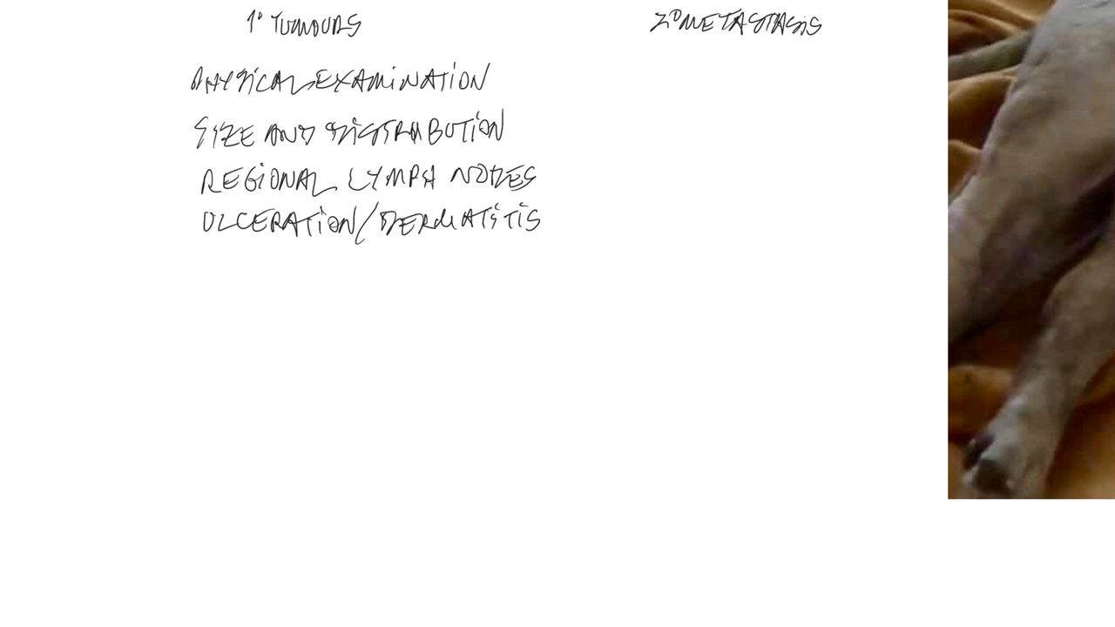
Write FNA and BENIGN/MALIGNANT below the checklist, then strike through BENIGN/MALIGNANT.
text(FNA)
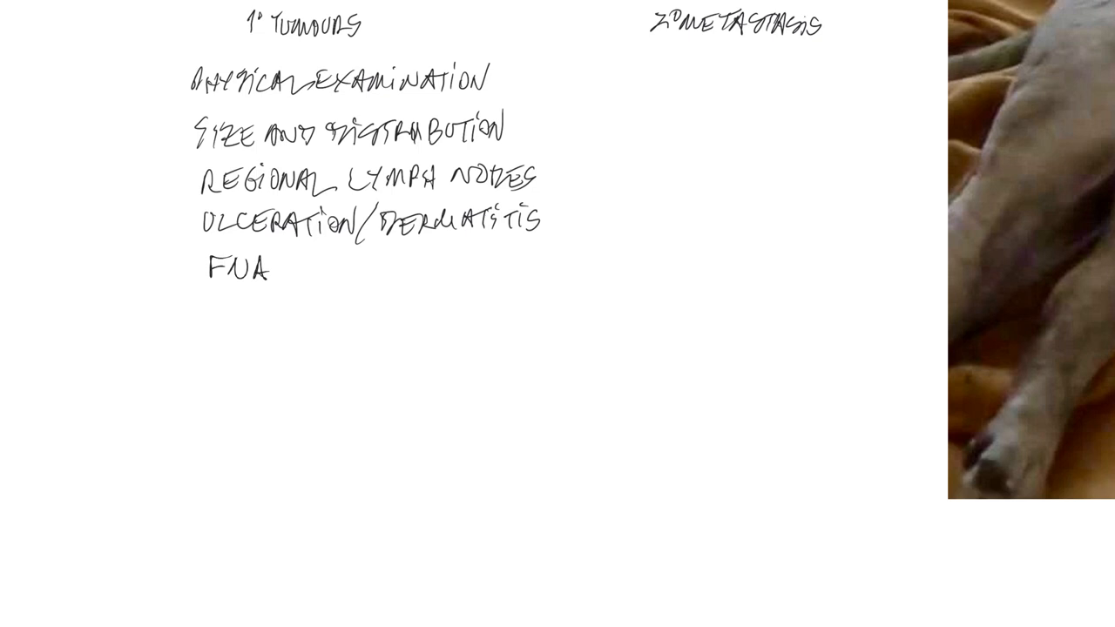
text(BENIGN/MALIGNANT)
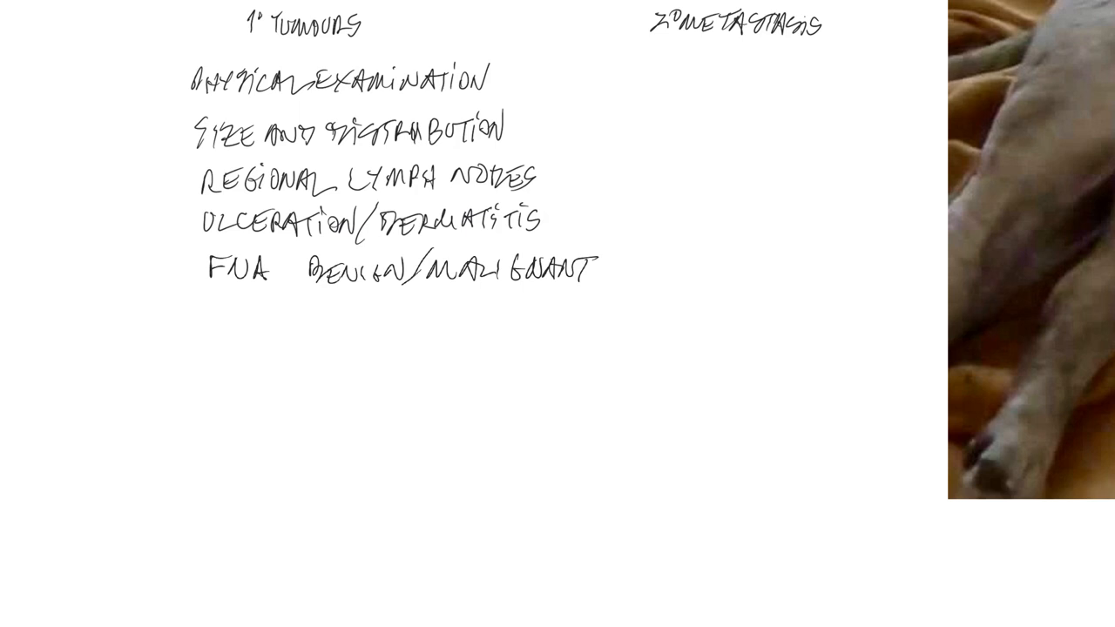
drag(305, 261, 632, 265)
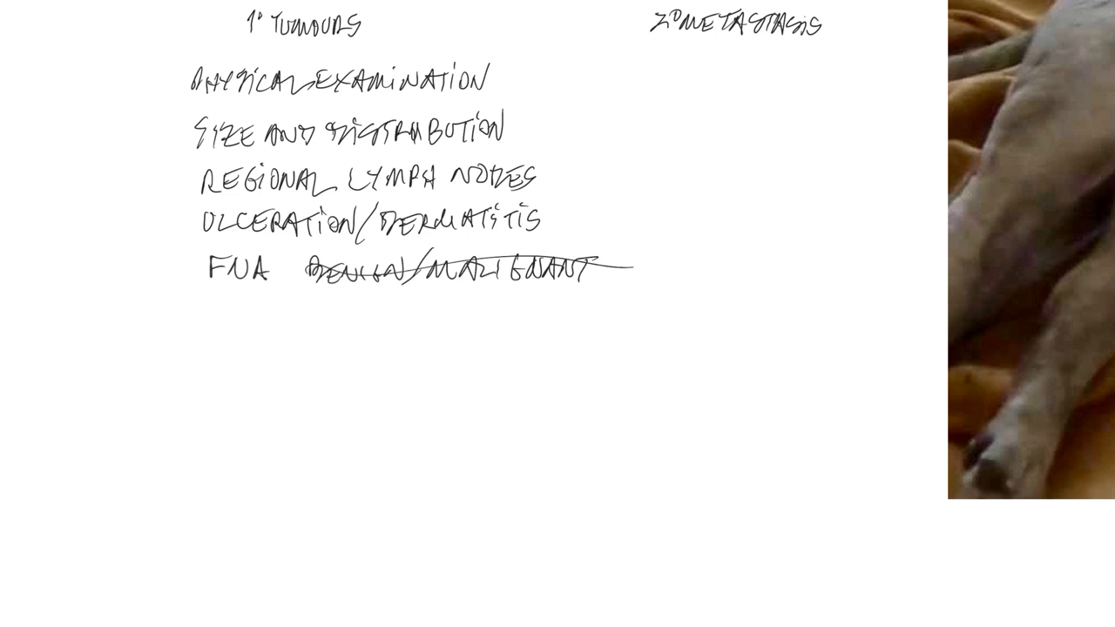
Write 'ASPIRATE L.N.' and 'THORACIC' under the 2° METASTASIS heading.
text(ASPIRATE L.N. THORACIC)
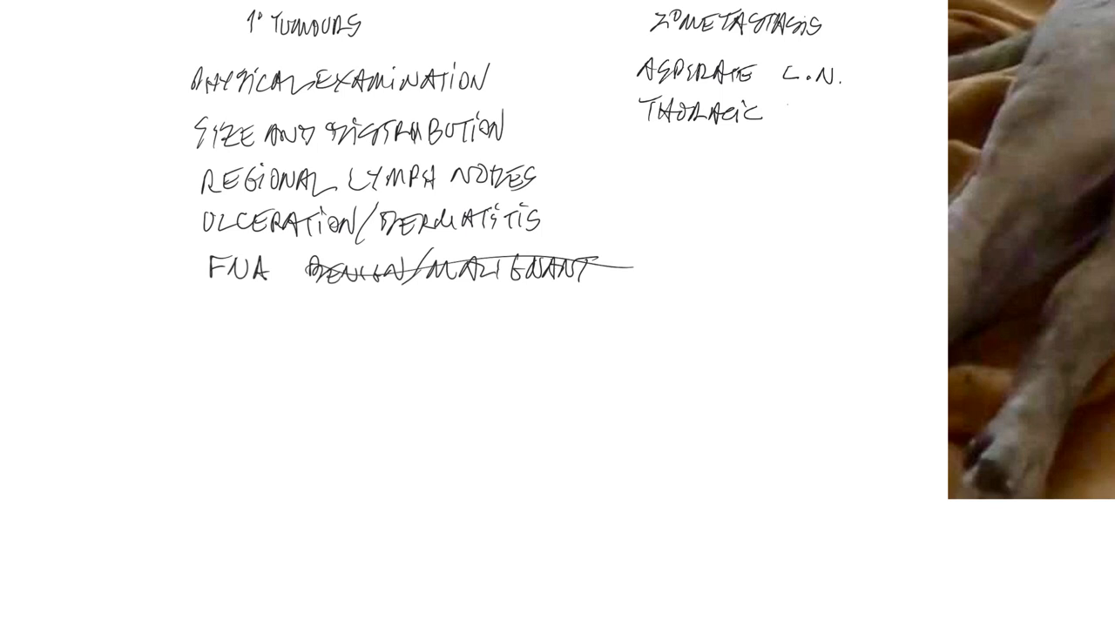
scroll(down, 3)
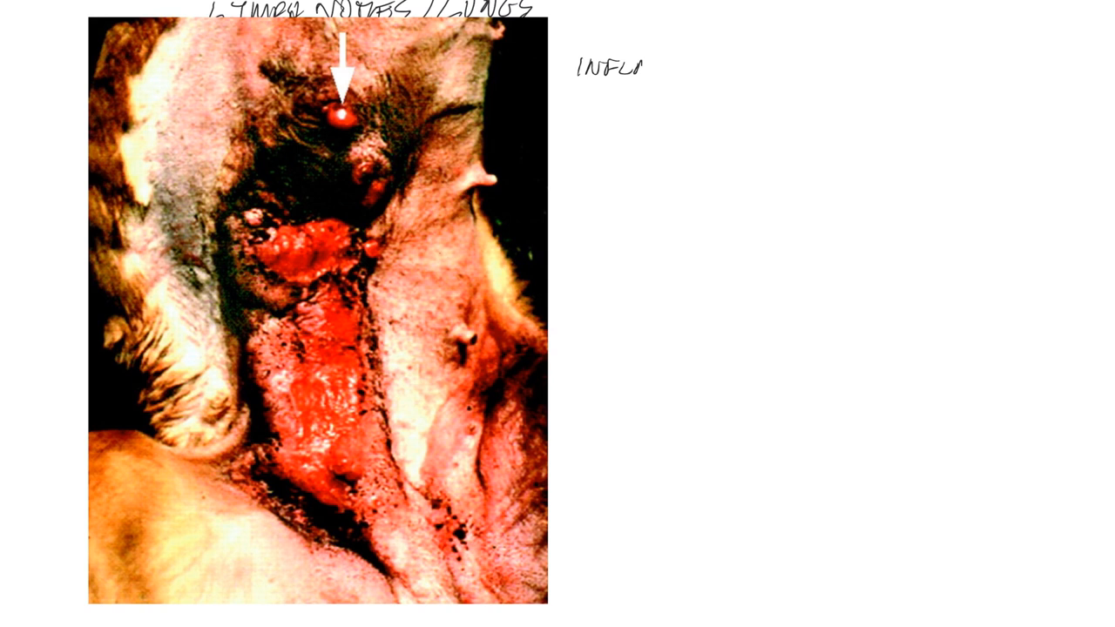
Write 'INFLAMMATORY MAMMARY C' to the right of the tumour photo.
text(INFLAMMATORY MAMMARY CARCINOMA)
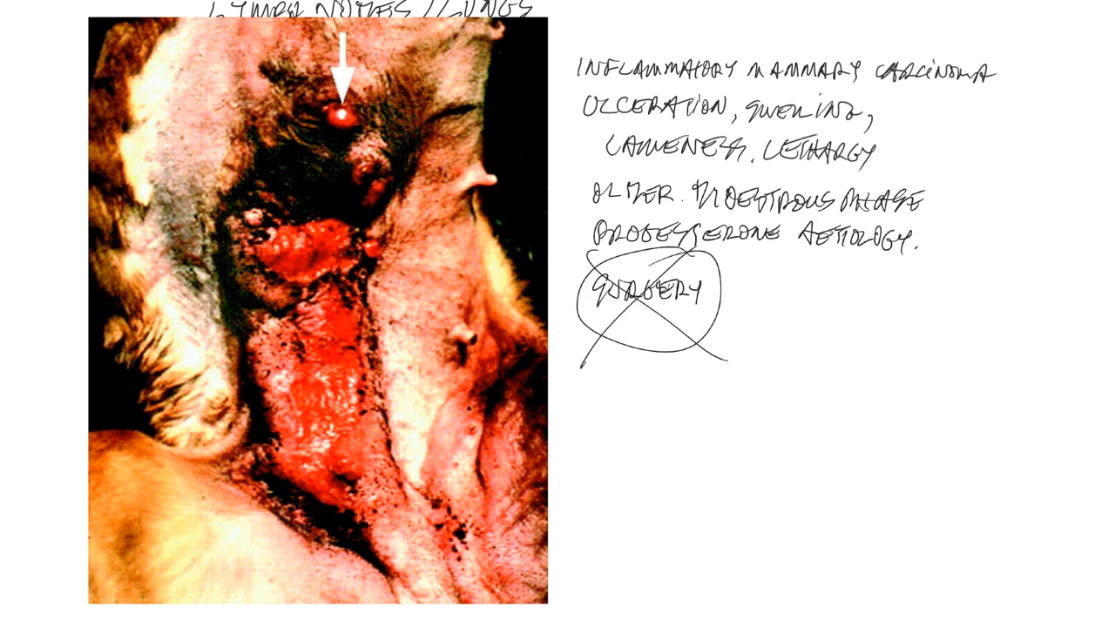
Write 'BLOOD ABNORMALITIES' among the inflammatory carcinoma signs beside the photo.
text(BLOOD ABNORMALITIES)
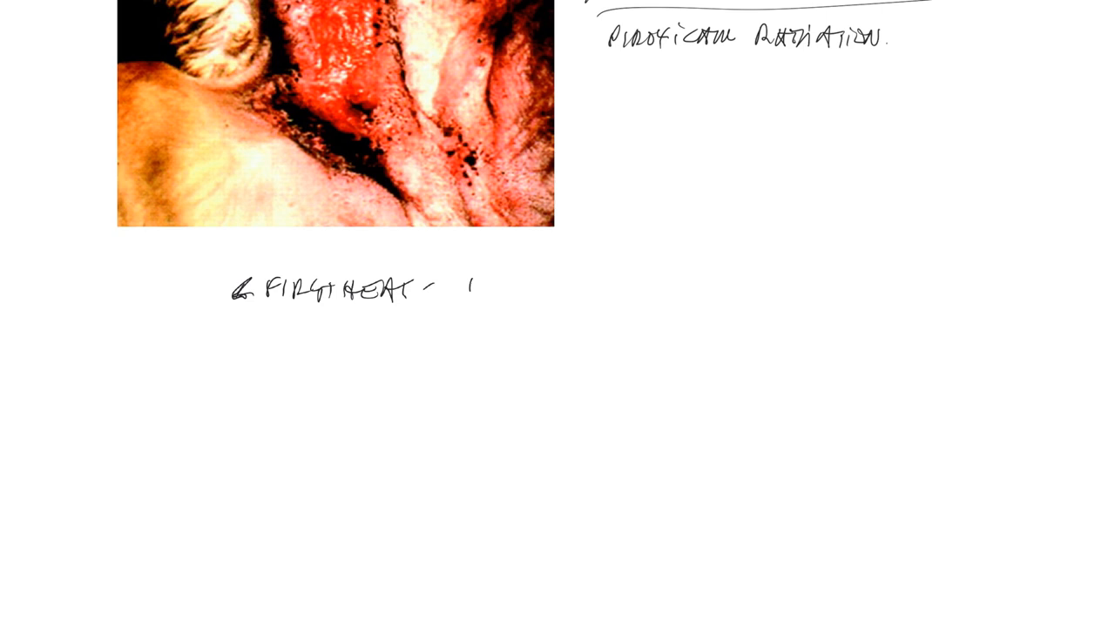
Write 'PROTECTION LIFE' after the first-heat note, with '0.5' to its right.
text(PROTECTION LIFE)
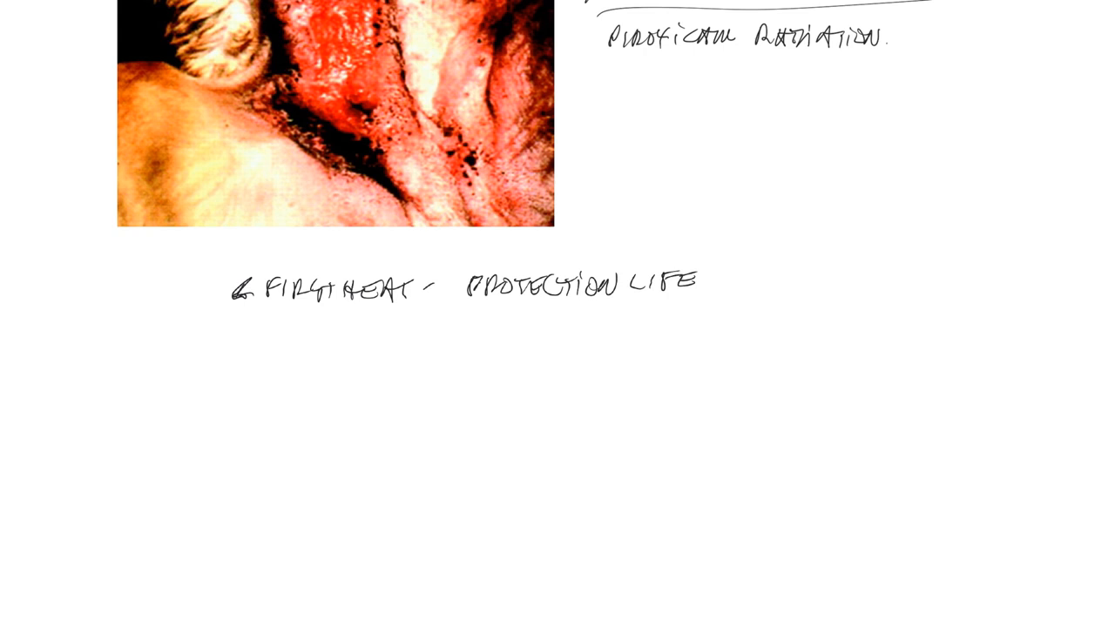
text(0.5)
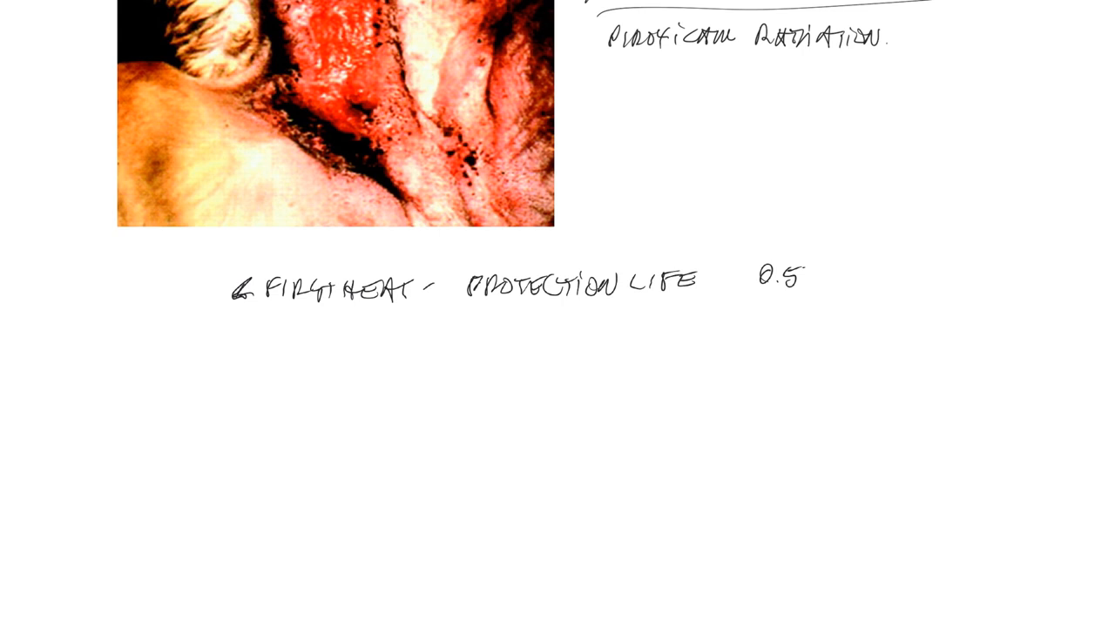
Add '% LIFETIME' after 0.5, then list 1st and 2nd heat at 8% and 2nd heat at 26%.
text(% LIFETIME)
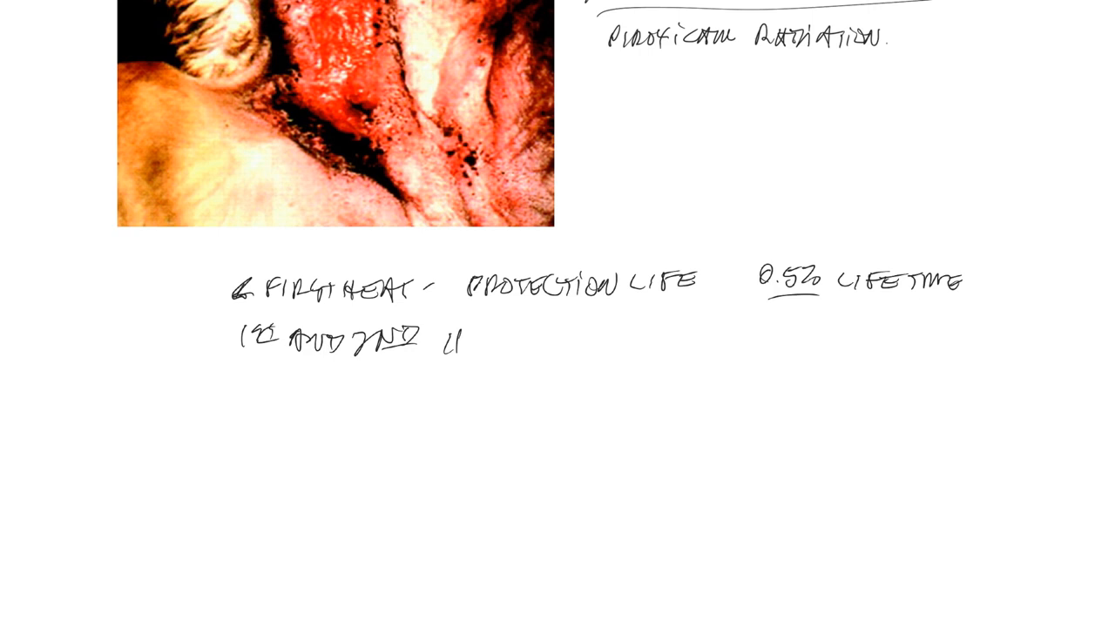
text(HEAT. 8%)
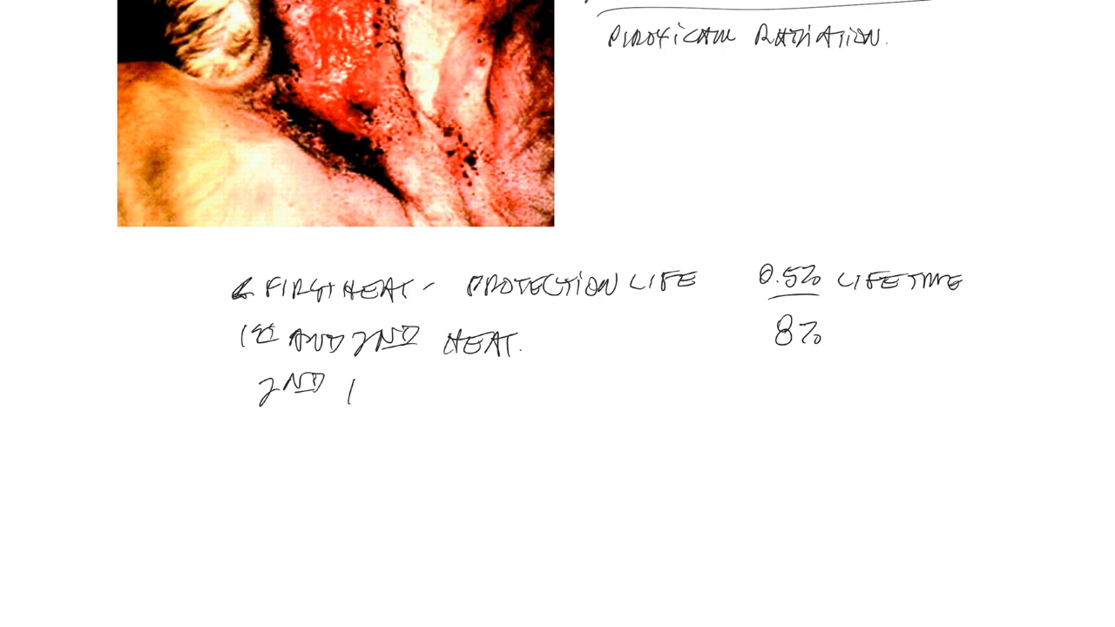
text(HEAT 26%)
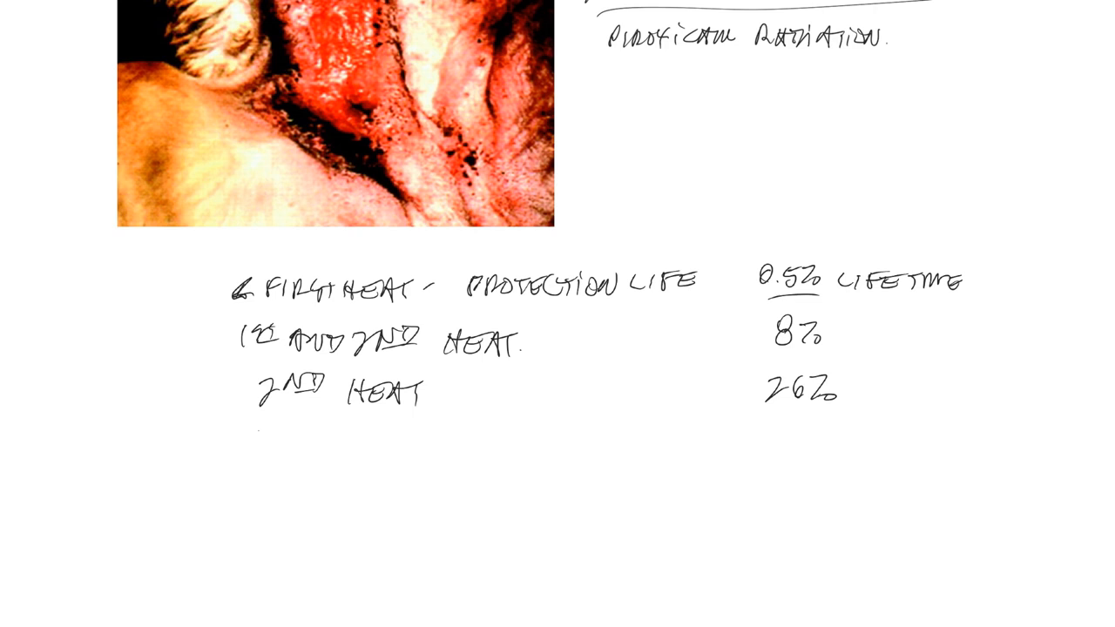